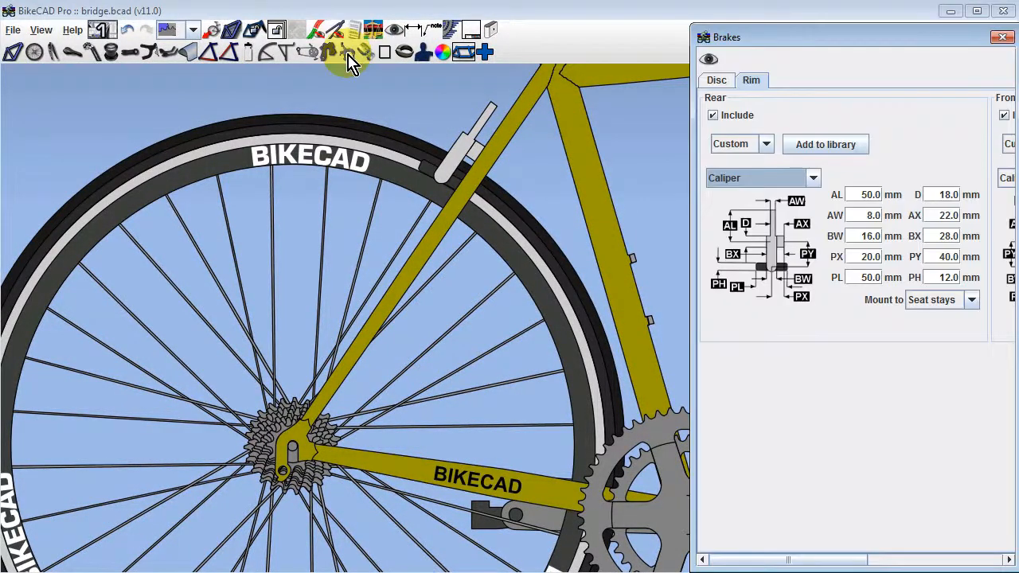
pyautogui.moveTo(748, 174)
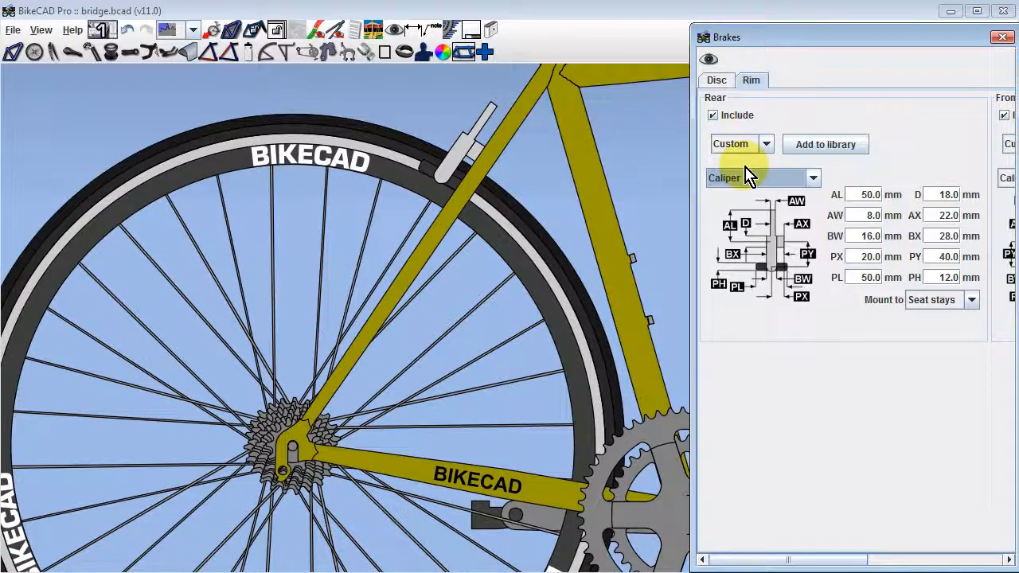
# Open the rear rim brake type dropdown, currently set to Caliper.
pyautogui.click(811, 178)
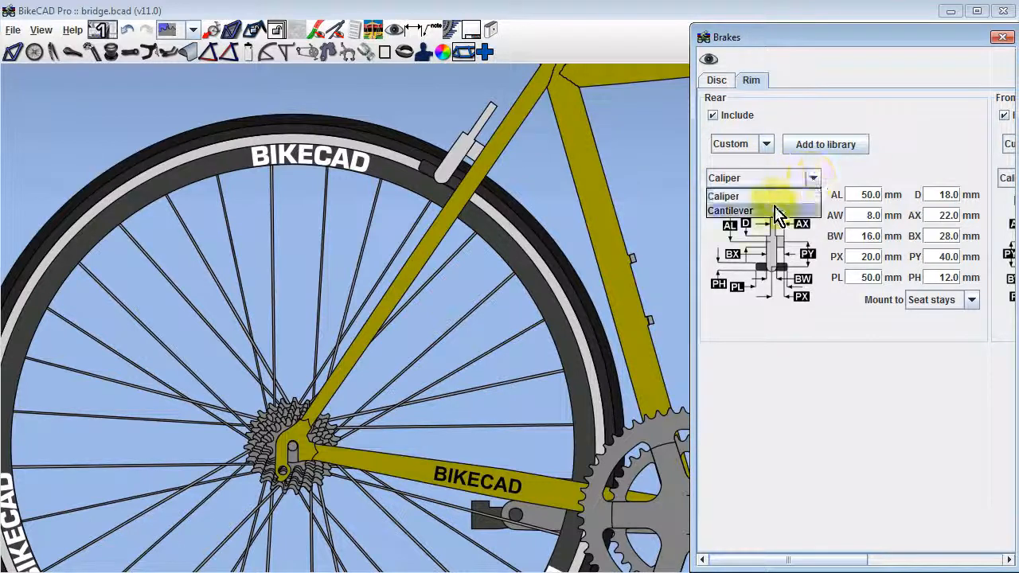
# Choose Cantilever as the rear rim brake type.
pyautogui.click(730, 210)
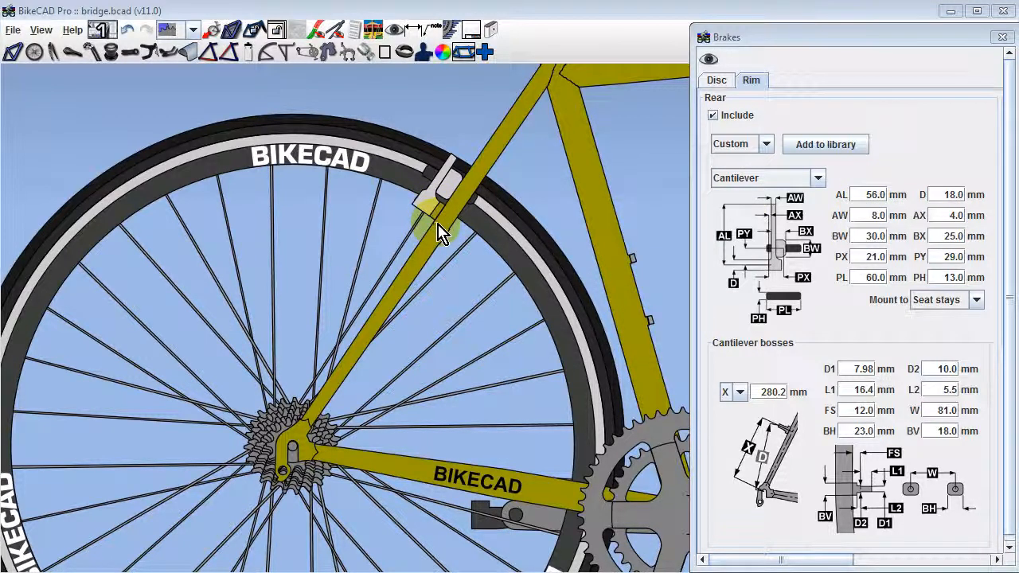
pyautogui.moveTo(458, 243)
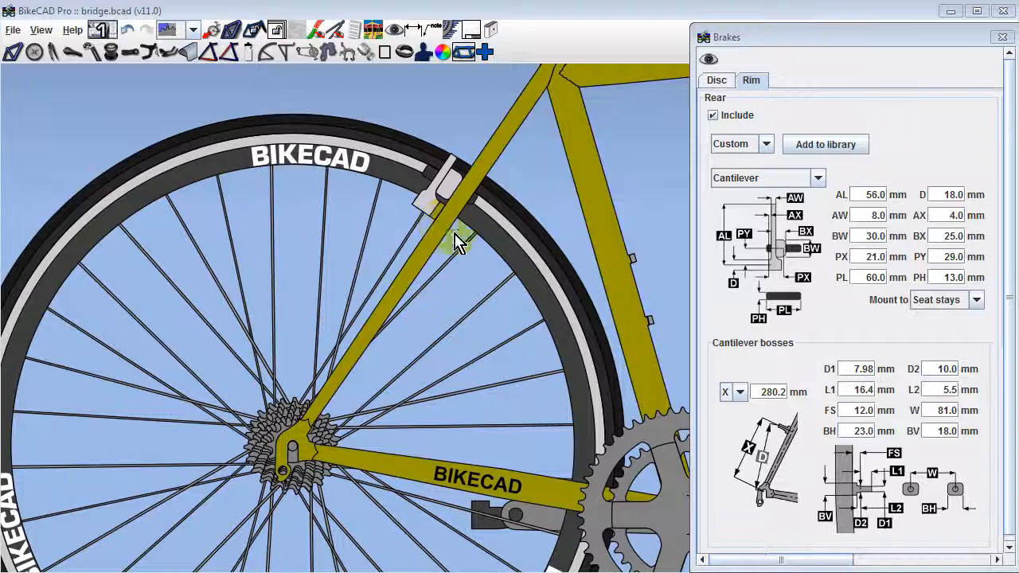
pyautogui.moveTo(716, 358)
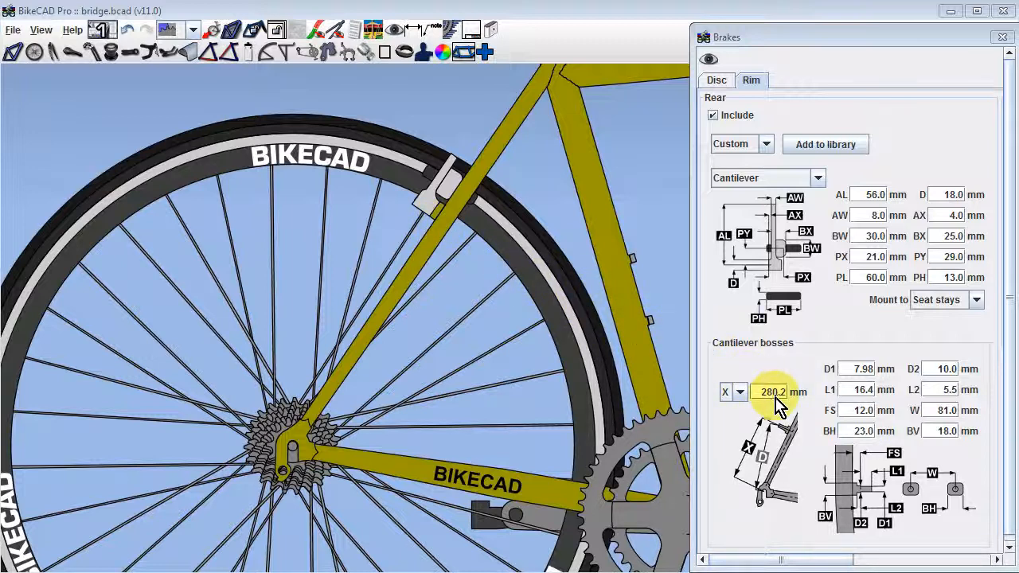
pyautogui.moveTo(776, 432)
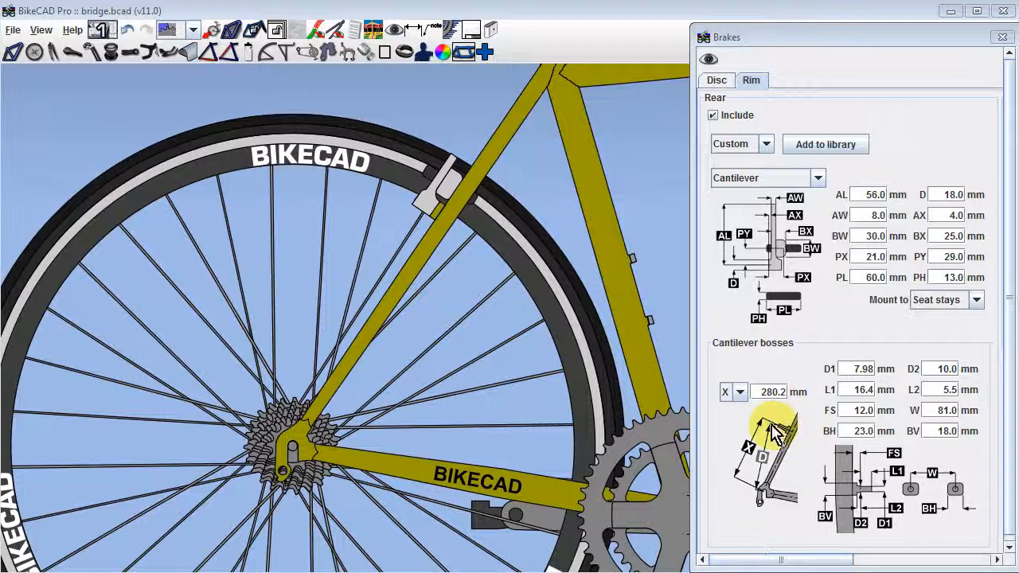
pyautogui.moveTo(740, 490)
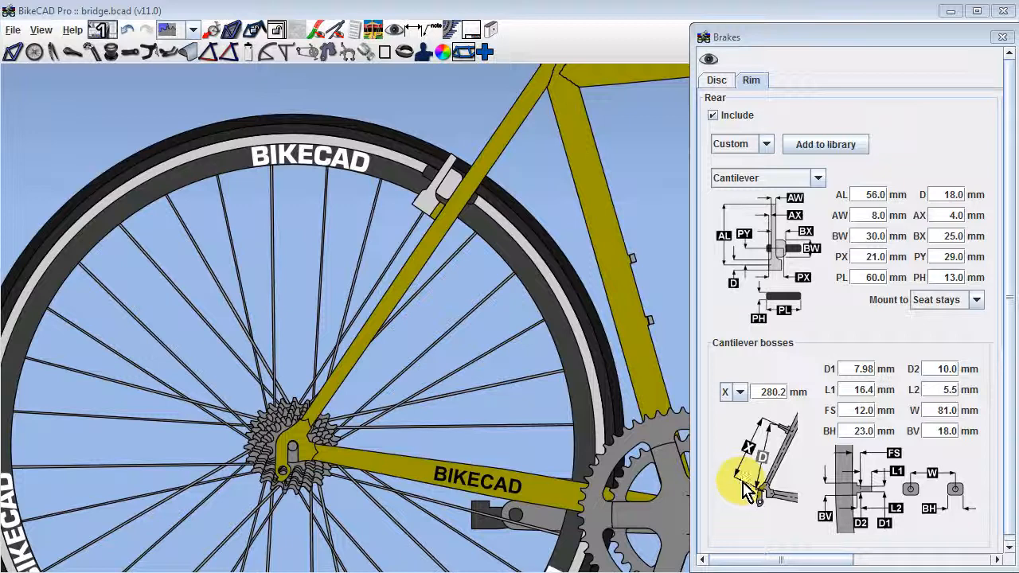
pyautogui.moveTo(748, 406)
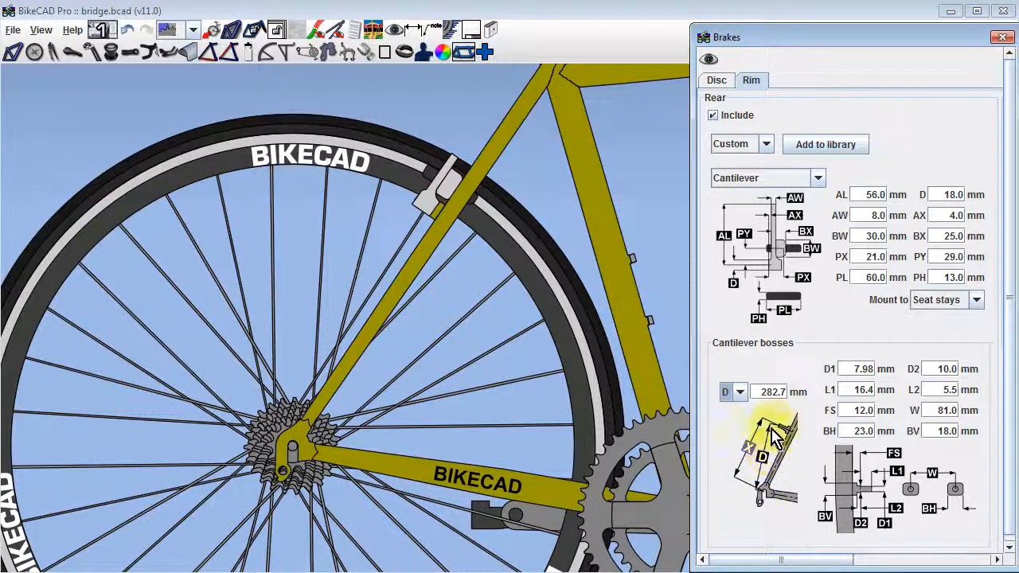
pyautogui.moveTo(776, 466)
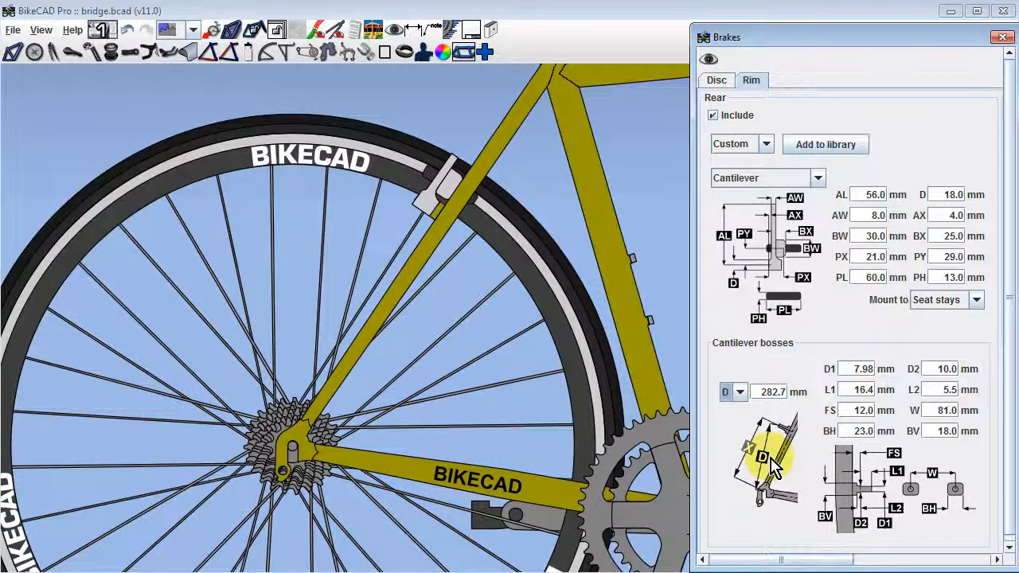
pyautogui.moveTo(776, 493)
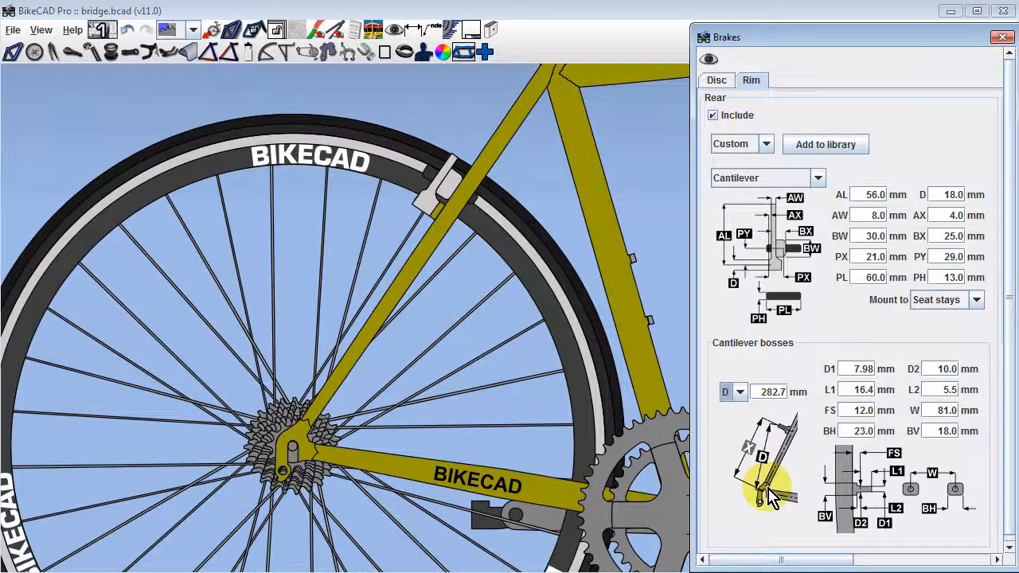
# Switch the rear cantilever boss position from X to D (282.7 mm).
pyautogui.click(413, 29)
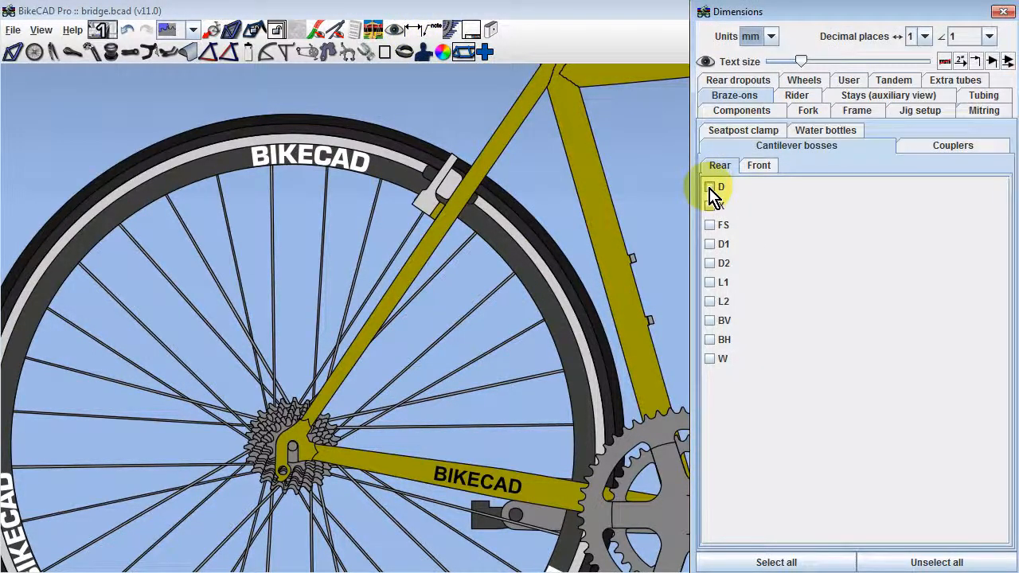
# Tick the rear cantilever boss D dimension so it shows on the drawing.
pyautogui.click(710, 186)
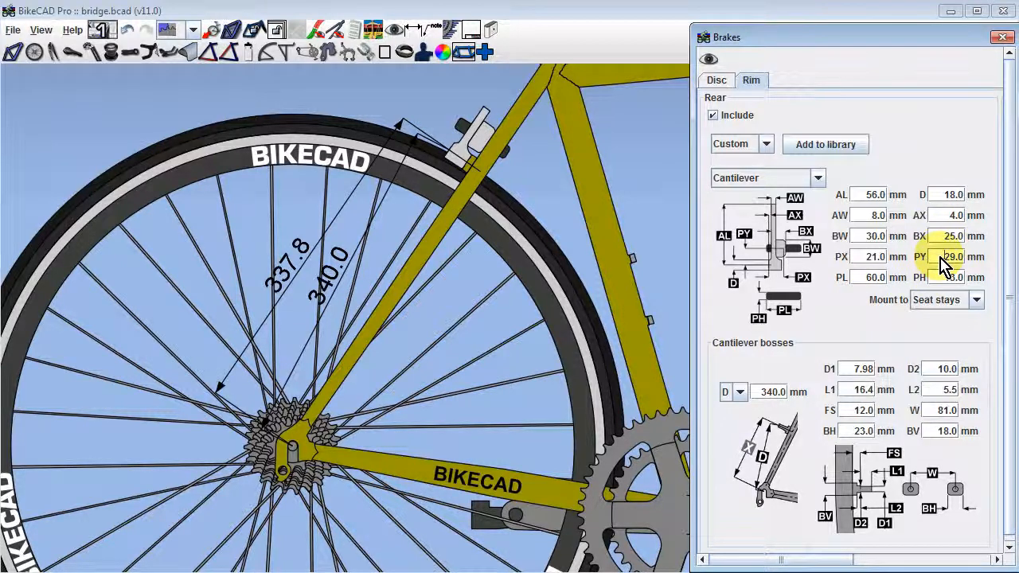
# Set the rear cantilever pad offset PY to -29.0 mm and BW to 35.0 mm.
pyautogui.click(872, 235)
pyautogui.write('35')
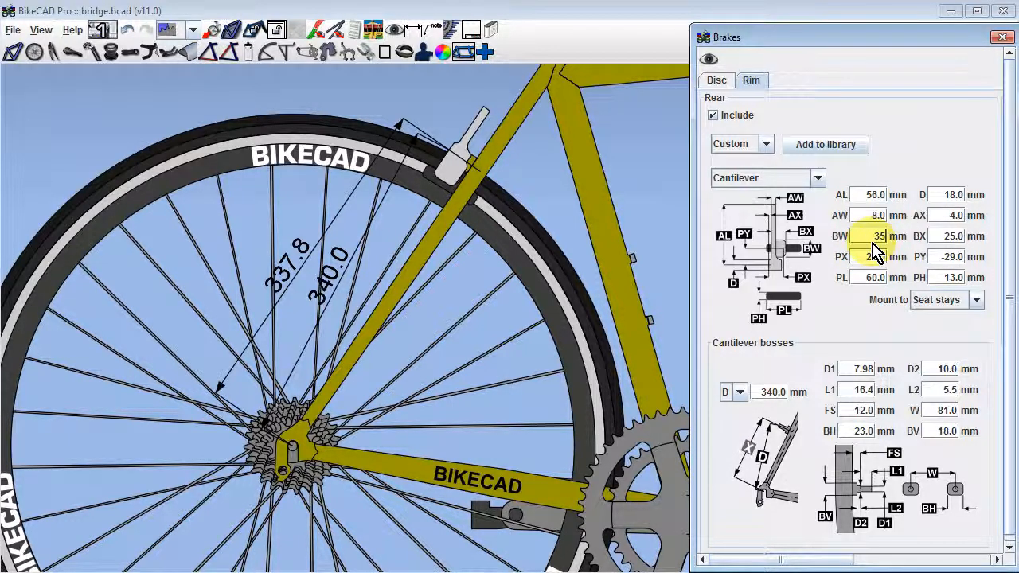
pyautogui.click(951, 236)
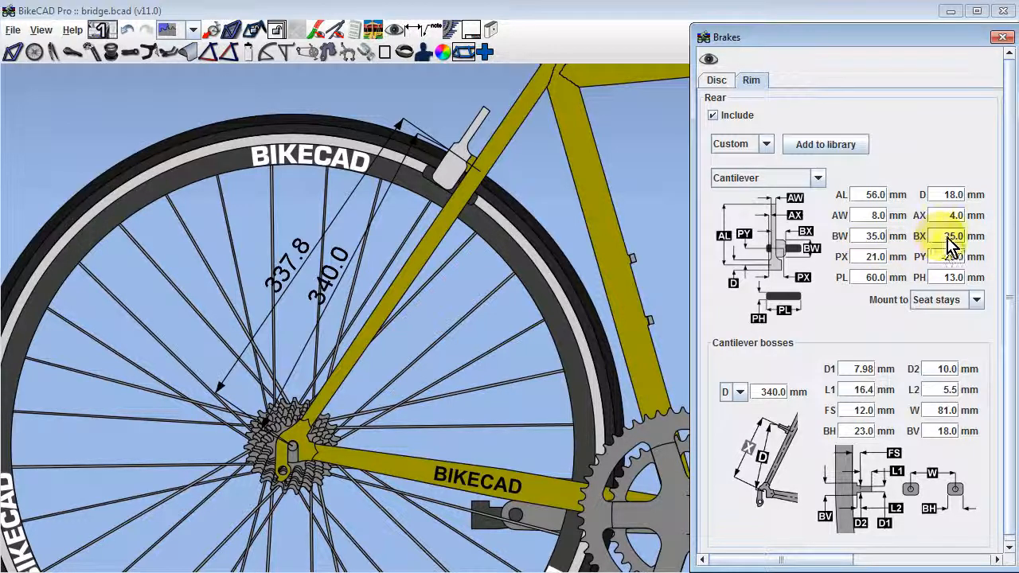